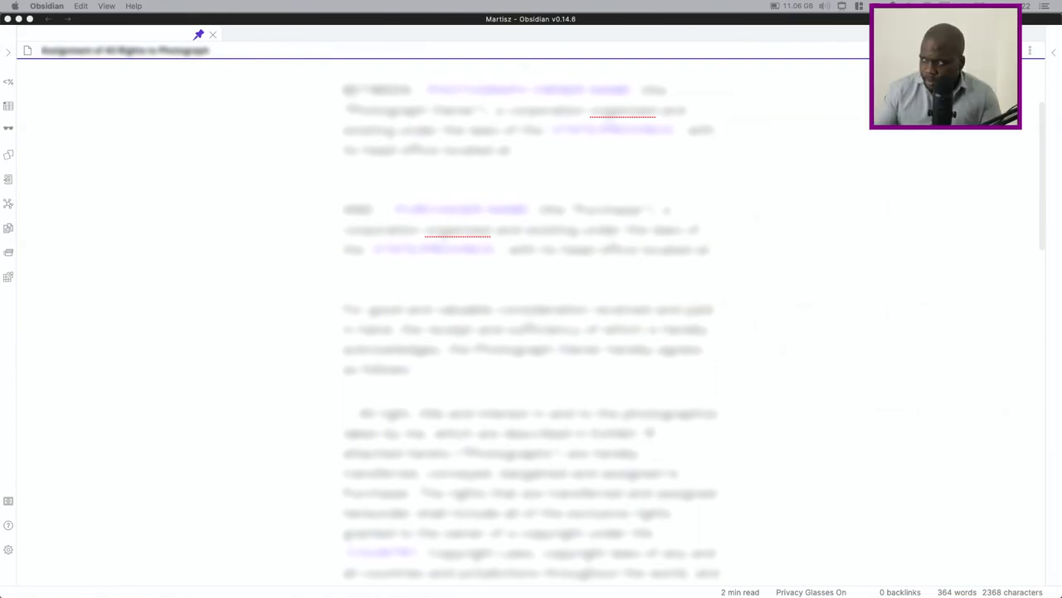
pyautogui.moveTo(587, 195)
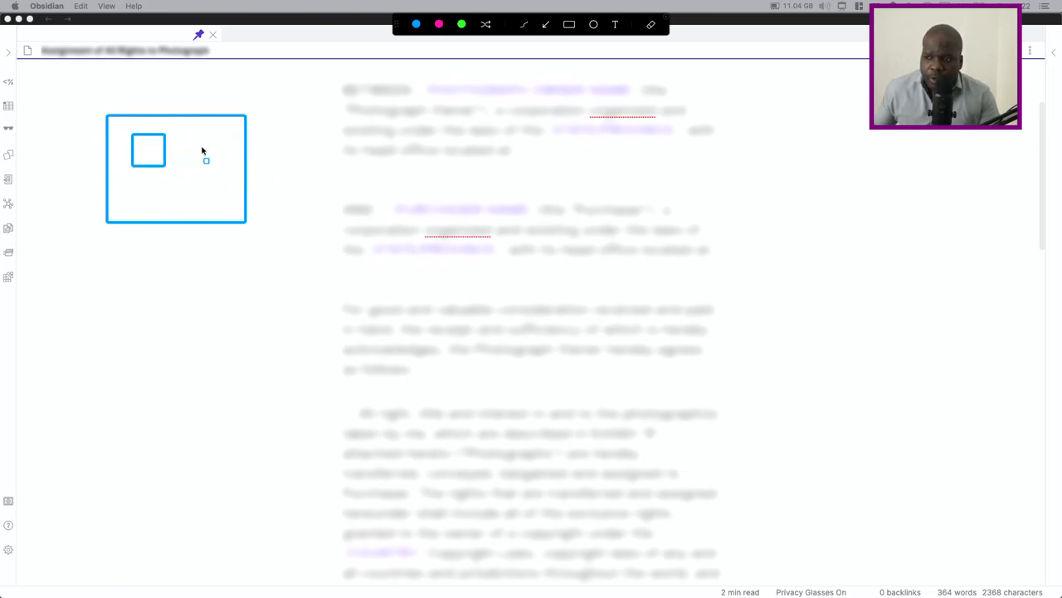
pyautogui.moveTo(181, 145)
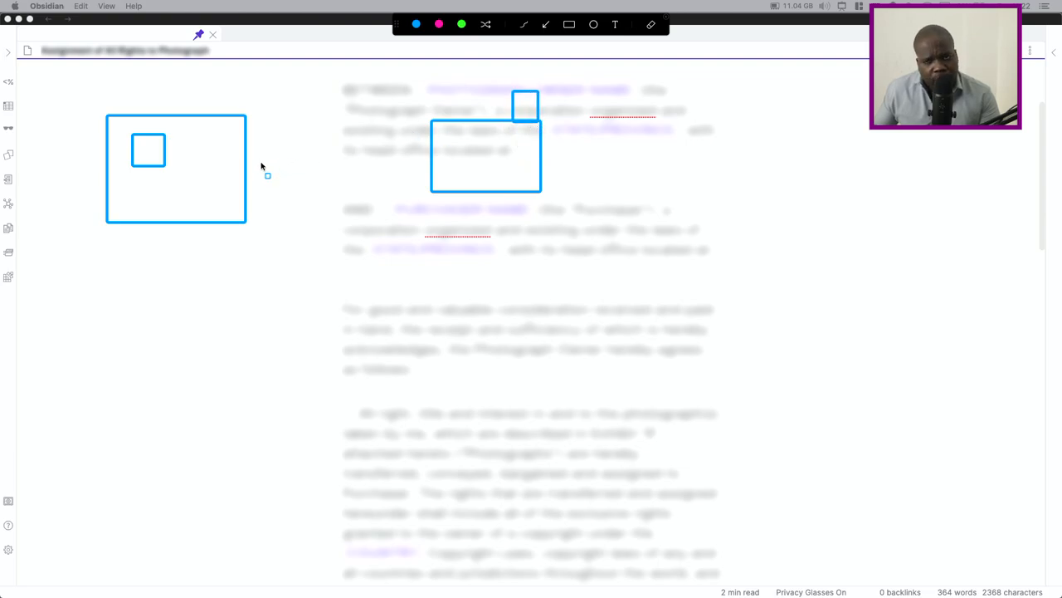
pyautogui.moveTo(246, 314)
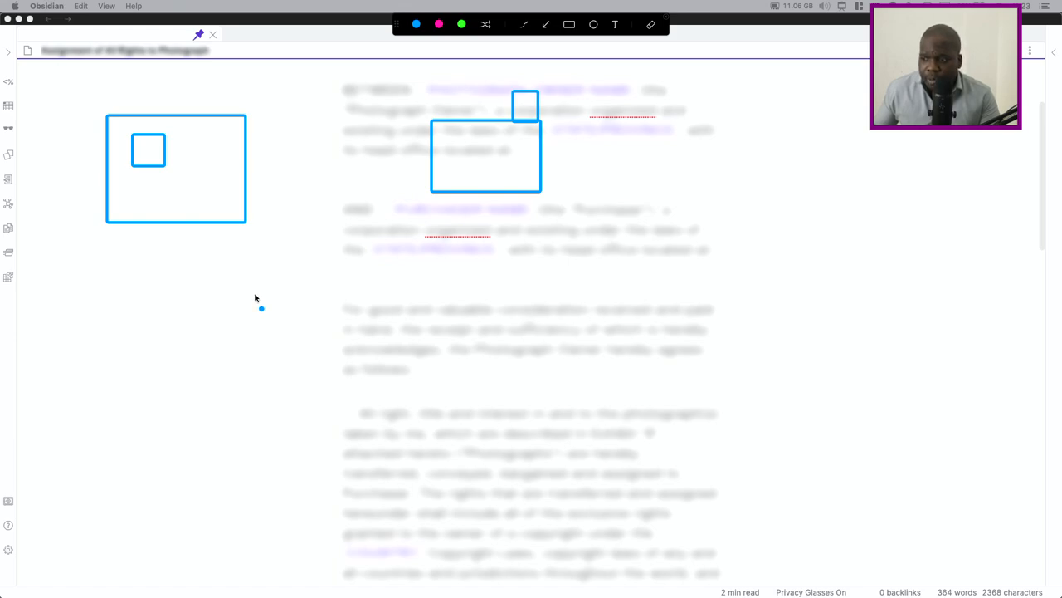
# - Sketch a pink stick figure and a tall document outline with scribbled text lines
pyautogui.moveTo(261, 309); pyautogui.dragTo(158, 411)
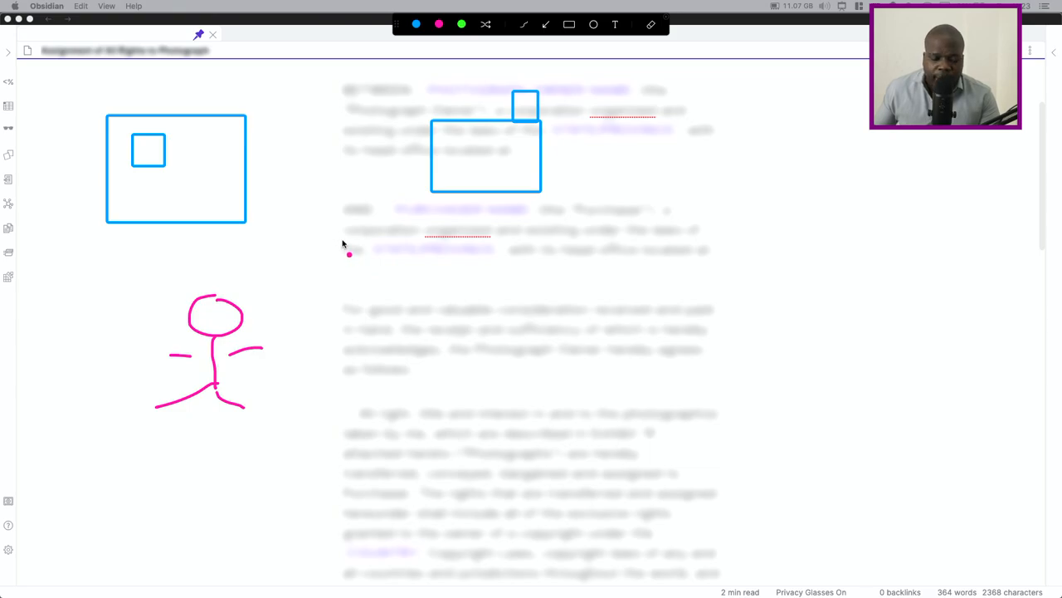
pyautogui.moveTo(331, 237)
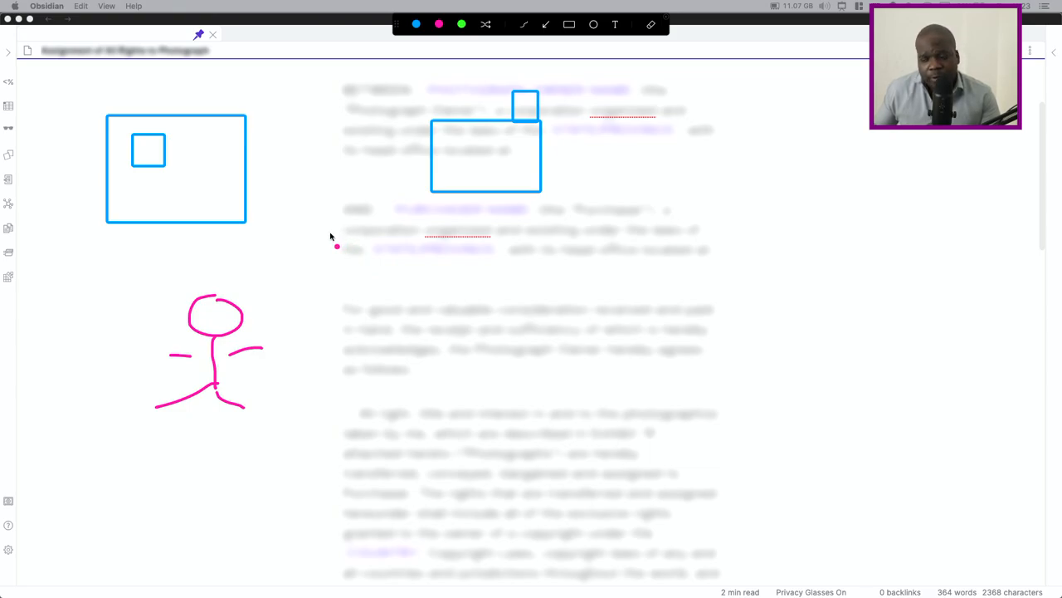
pyautogui.moveTo(336, 247); pyautogui.dragTo(402, 247)
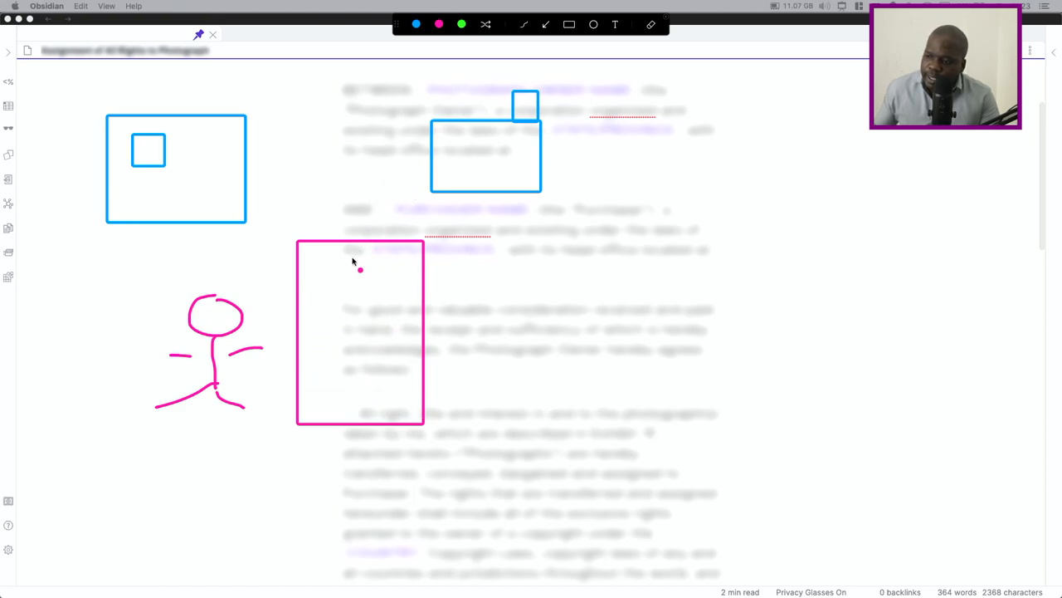
pyautogui.moveTo(319, 264); pyautogui.dragTo(398, 318)
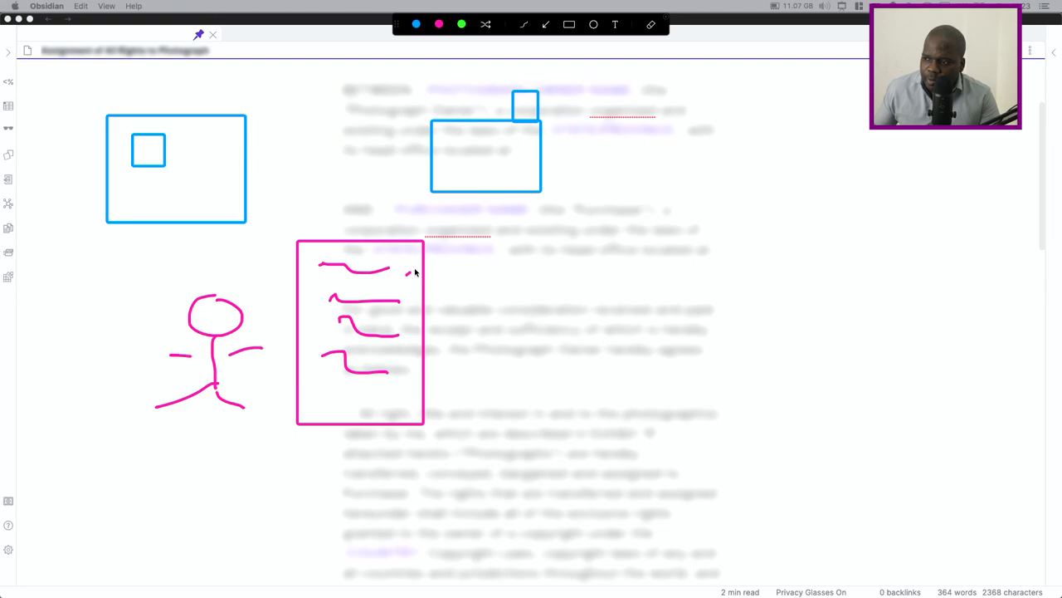
pyautogui.moveTo(407, 274); pyautogui.dragTo(469, 187)
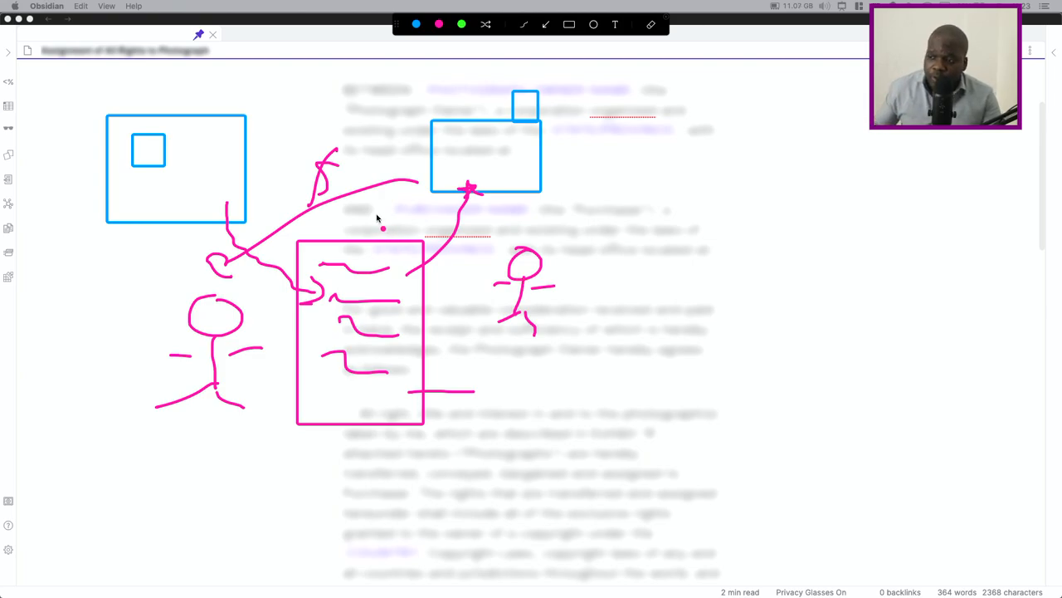
pyautogui.moveTo(452, 259)
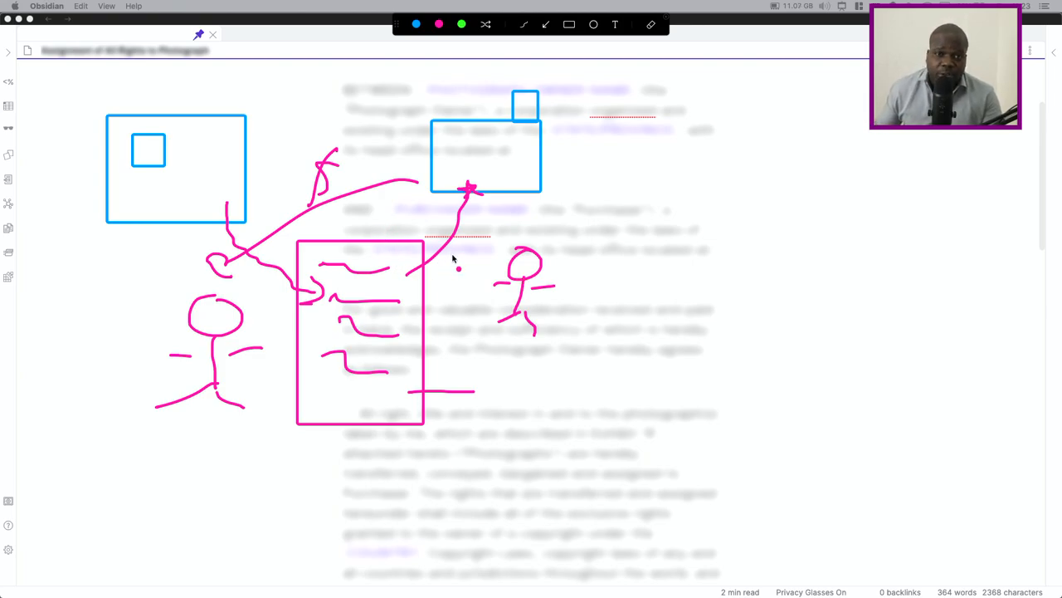
pyautogui.moveTo(505, 242)
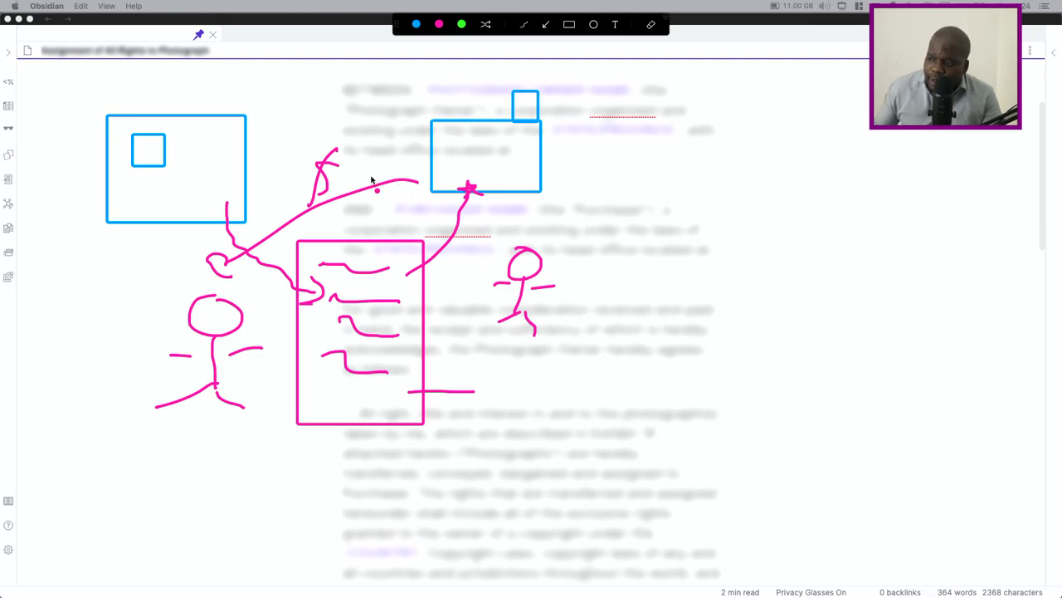
# - Draw a long pink horizontal stroke across the right box's bottom, extending past it
pyautogui.moveTo(357, 178); pyautogui.dragTo(639, 176)
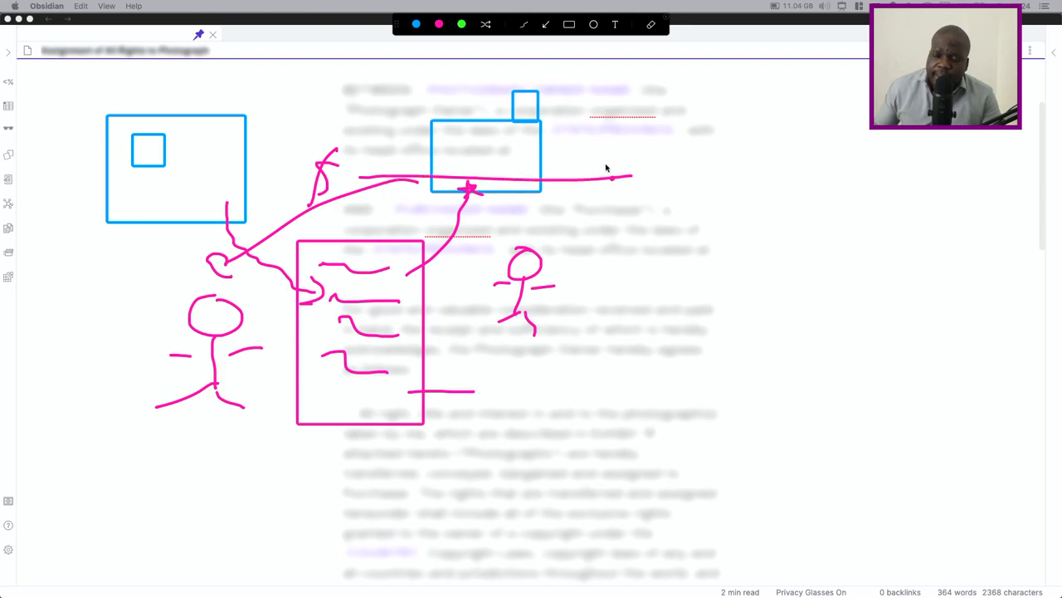
pyautogui.moveTo(618, 165)
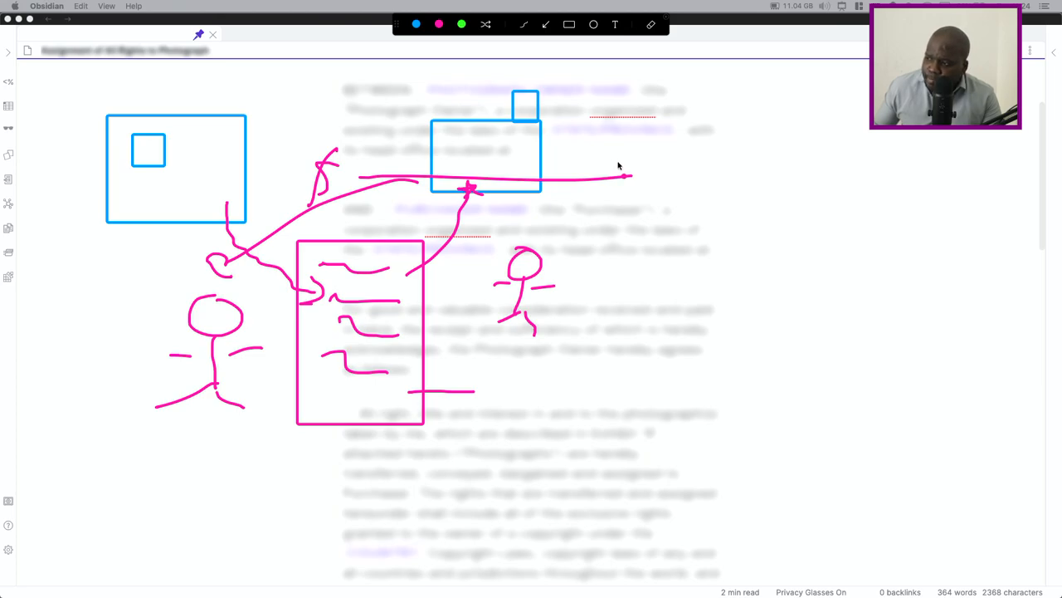
pyautogui.moveTo(611, 166)
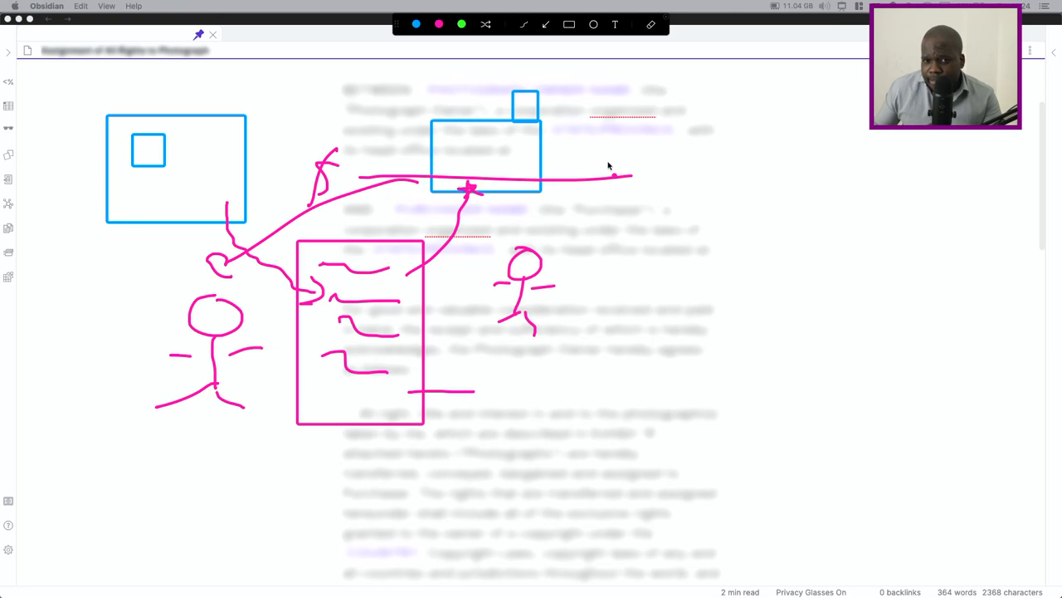
pyautogui.moveTo(614, 169)
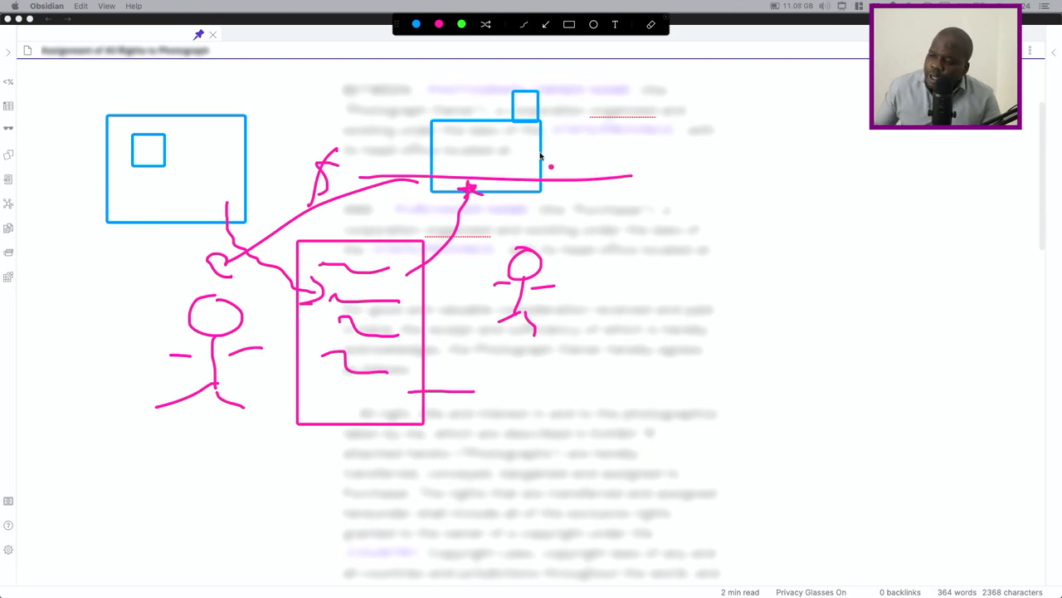
pyautogui.moveTo(262, 141)
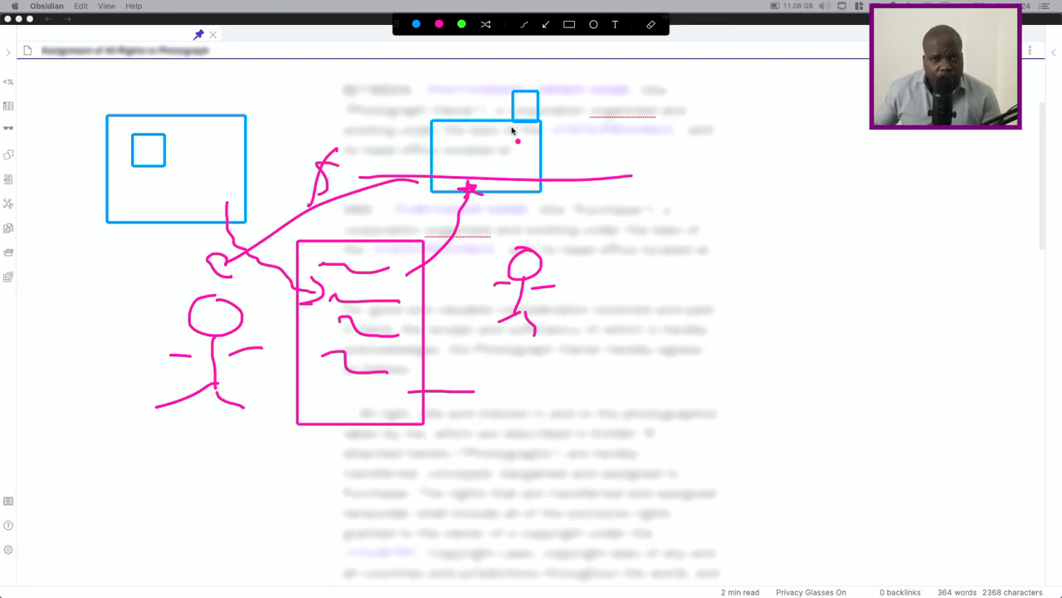
pyautogui.moveTo(627, 157)
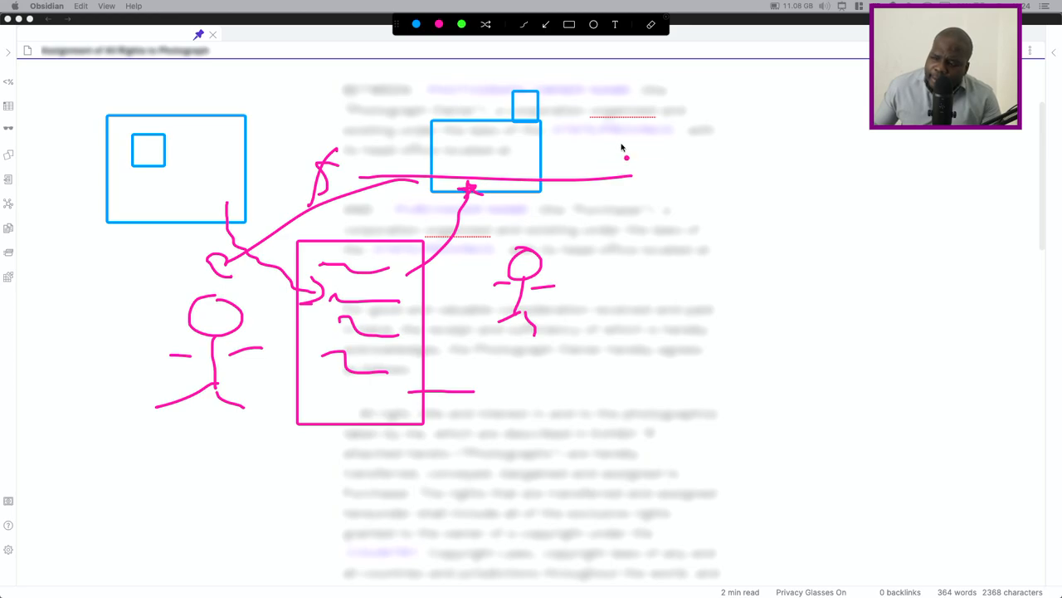
pyautogui.moveTo(626, 143)
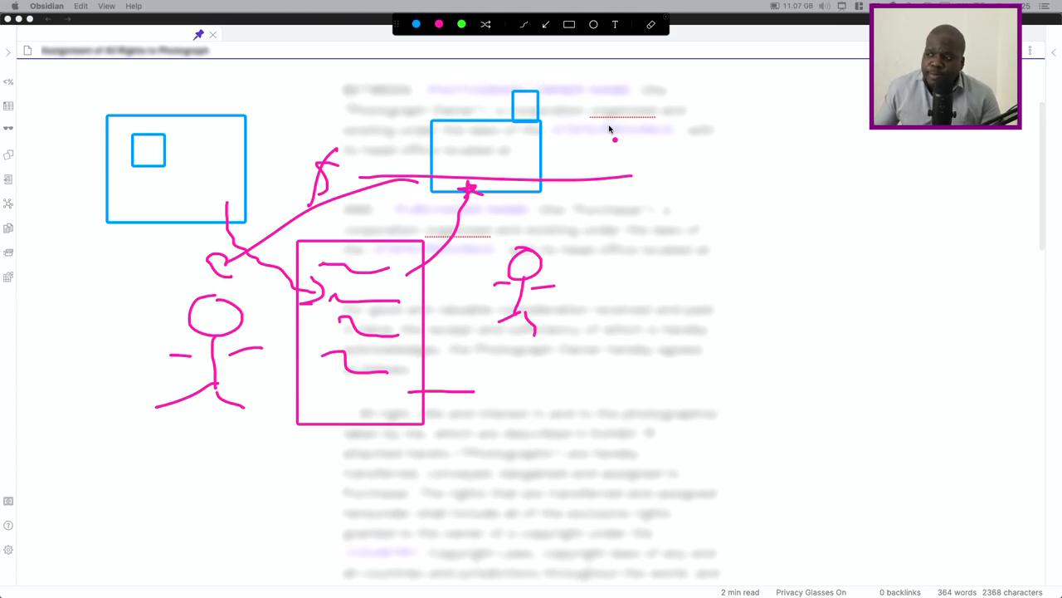
pyautogui.moveTo(430, 255)
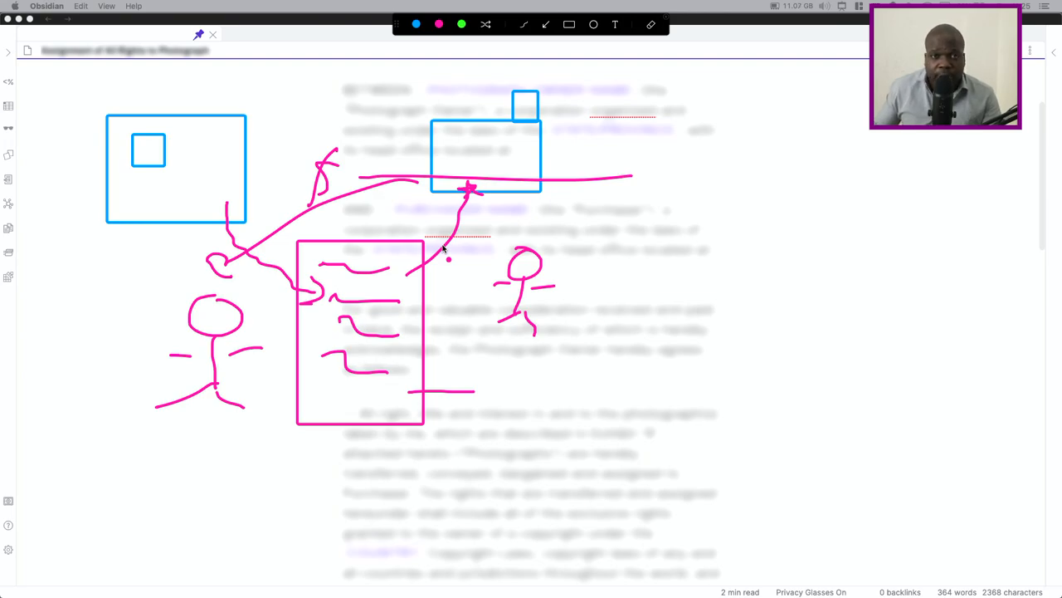
pyautogui.moveTo(538, 175)
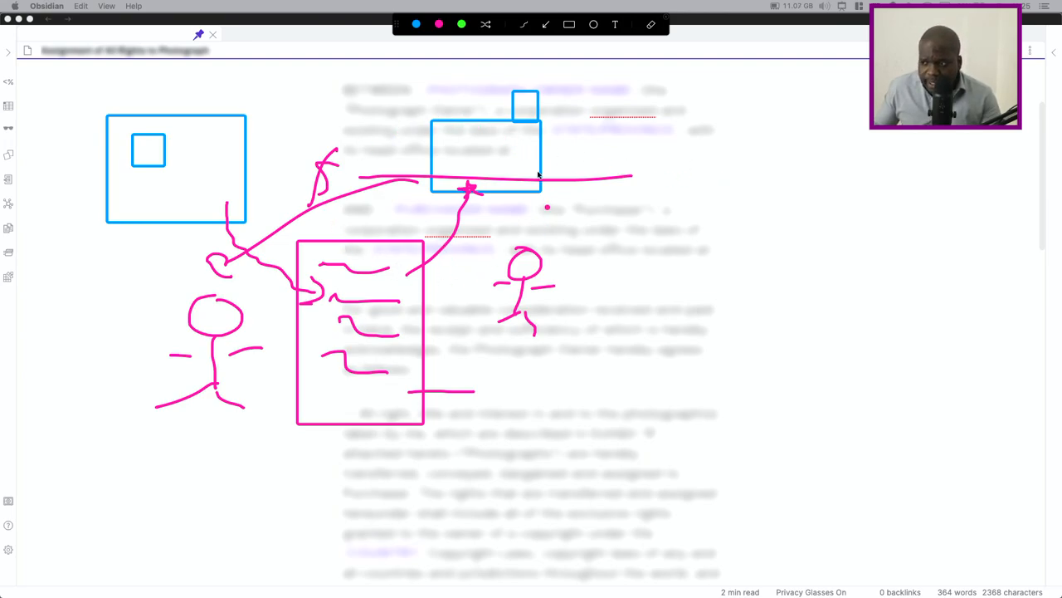